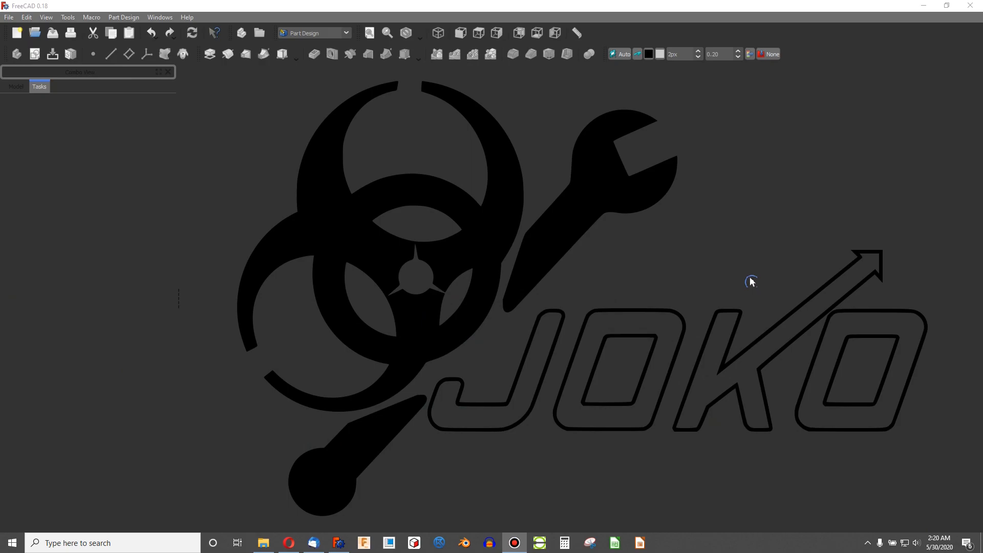
pyautogui.moveTo(271, 121)
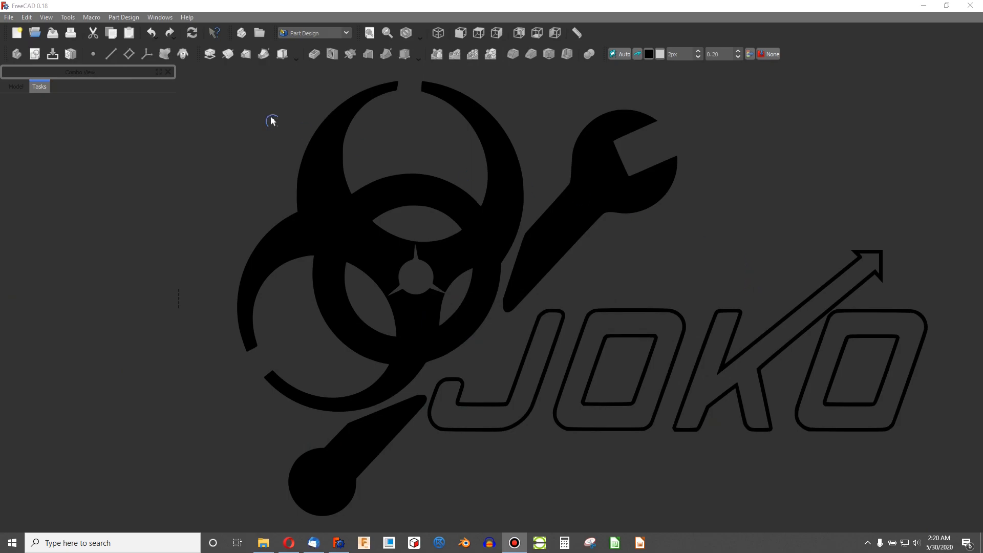
pyautogui.moveTo(50, 73)
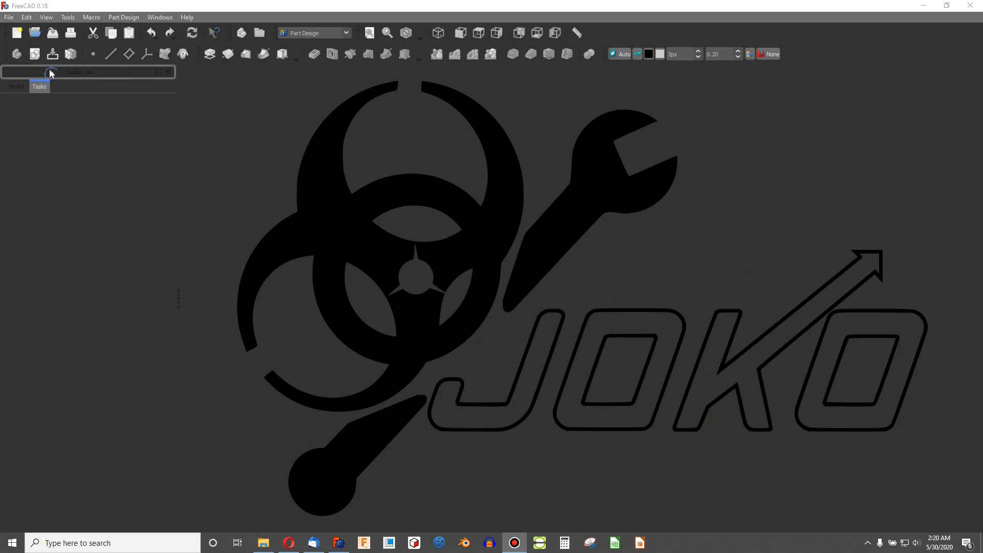
# Create a new Unnamed document for the part
pyautogui.click(16, 32)
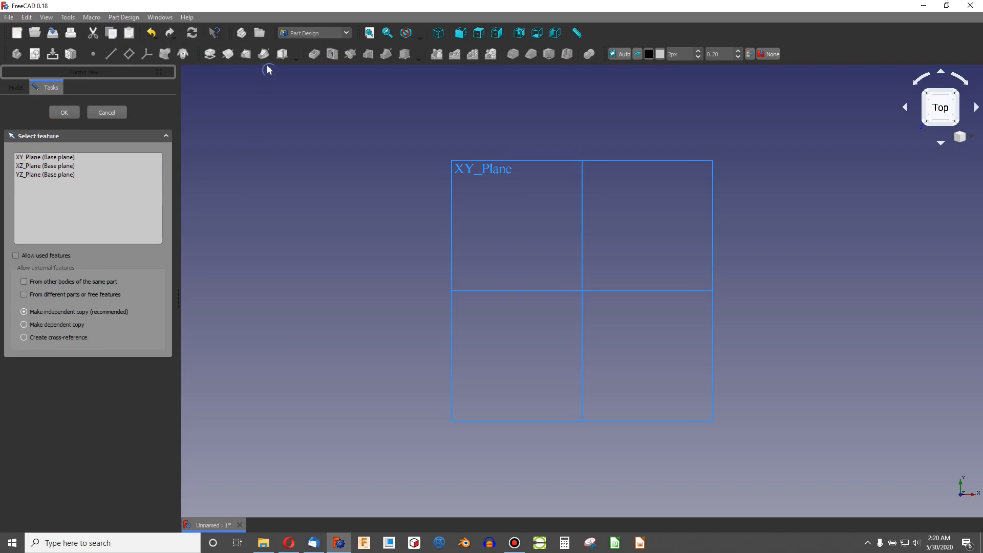
# Sketch a length-constrained hexagon on the XY_Plane and close the sketch
pyautogui.click(45, 157)
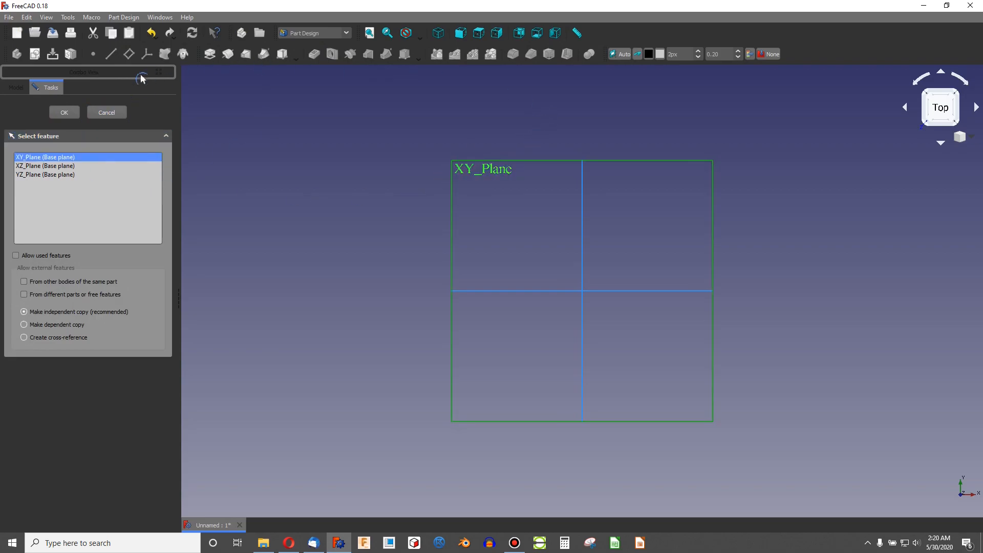
pyautogui.click(63, 112)
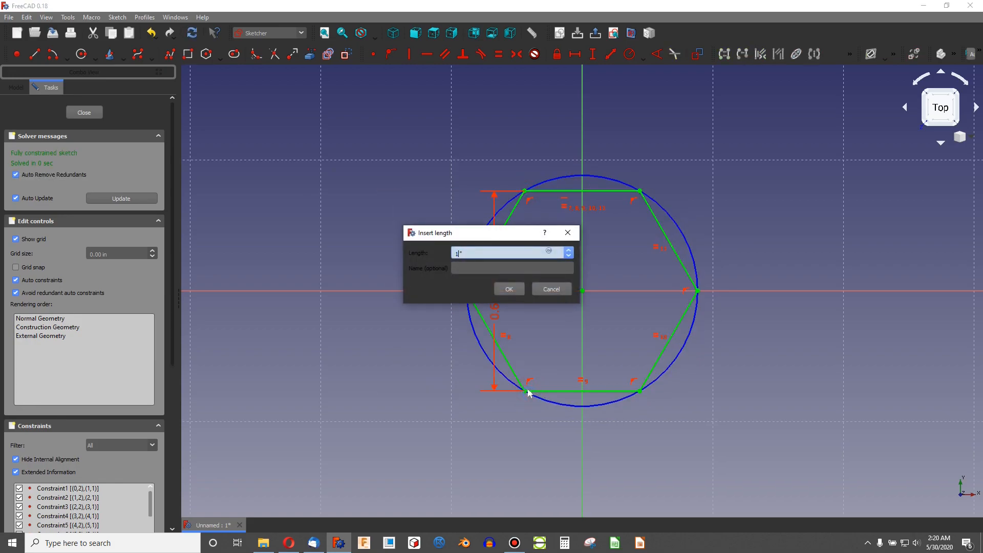
pyautogui.click(508, 289)
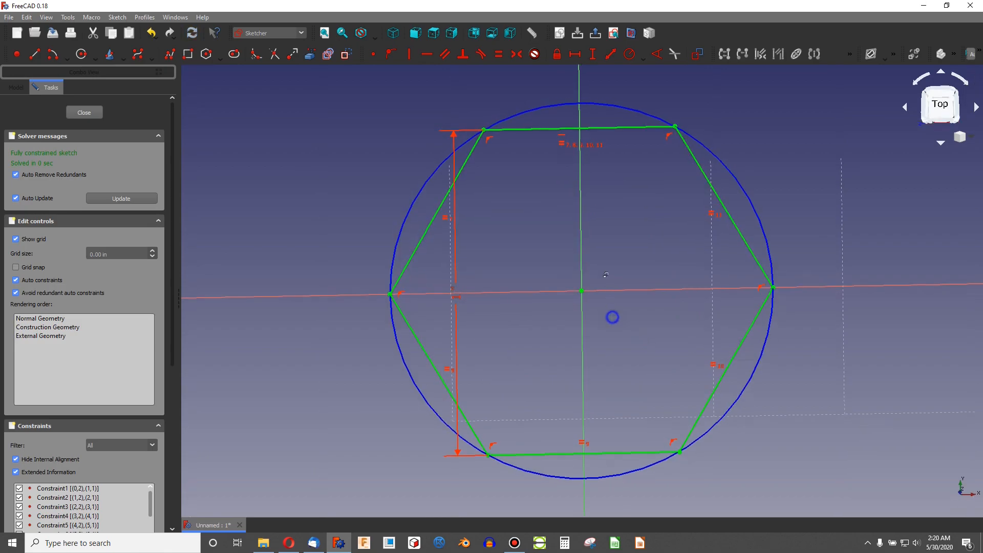
pyautogui.click(83, 112)
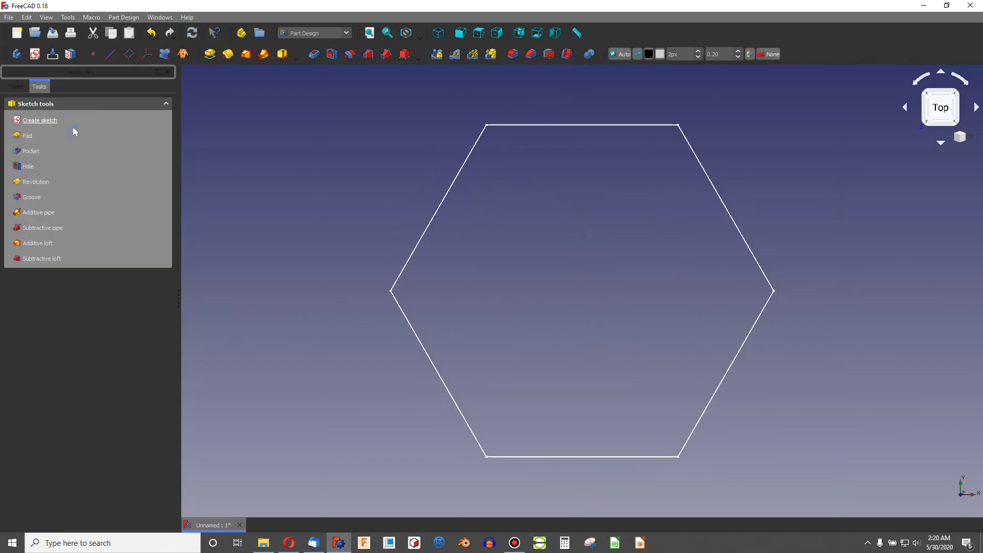
# Pad the hexagon sketch into a solid prism with the default length
pyautogui.click(28, 136)
pyautogui.write('0.6')
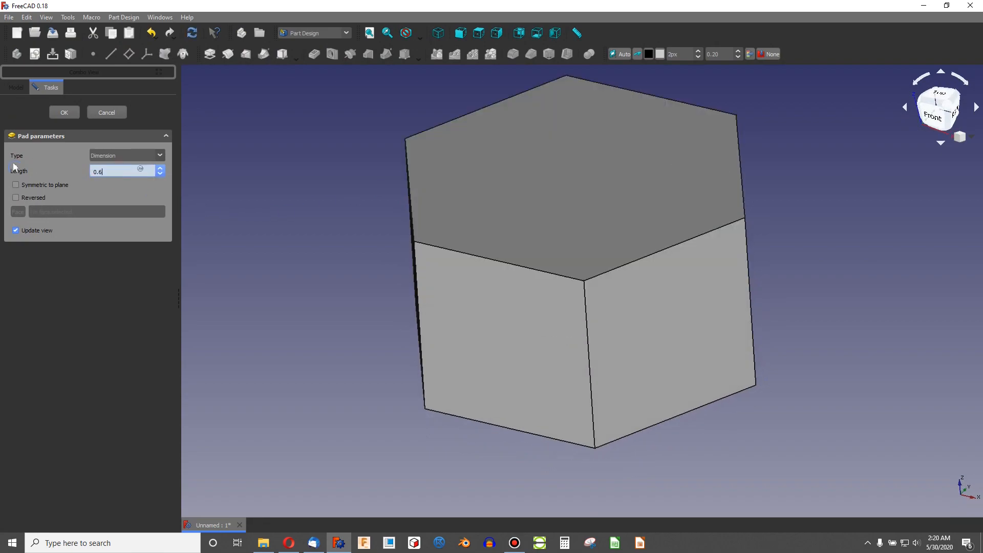
pyautogui.click(63, 112)
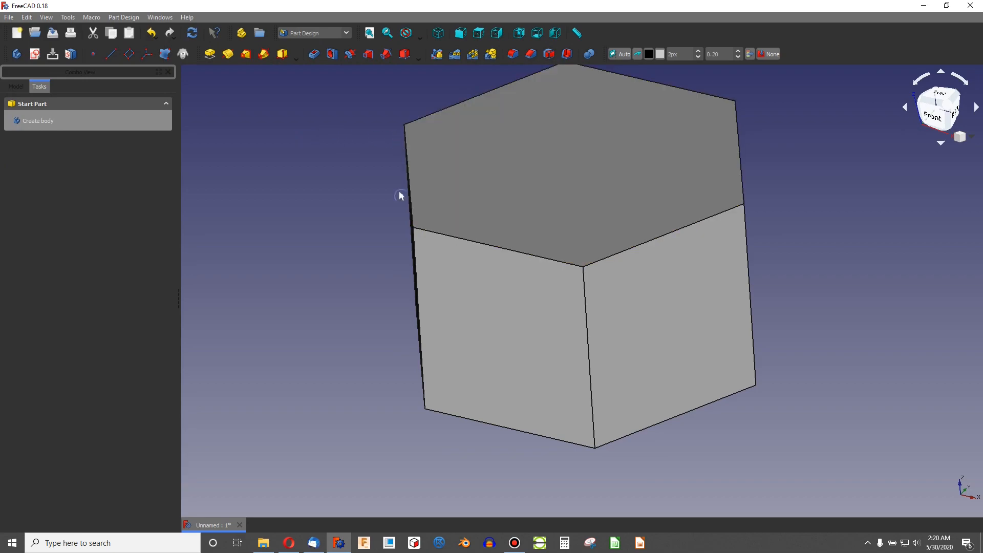
# Orbit the prism and select its front side face as the sketch base
pyautogui.moveTo(402, 195); pyautogui.dragTo(507, 124)
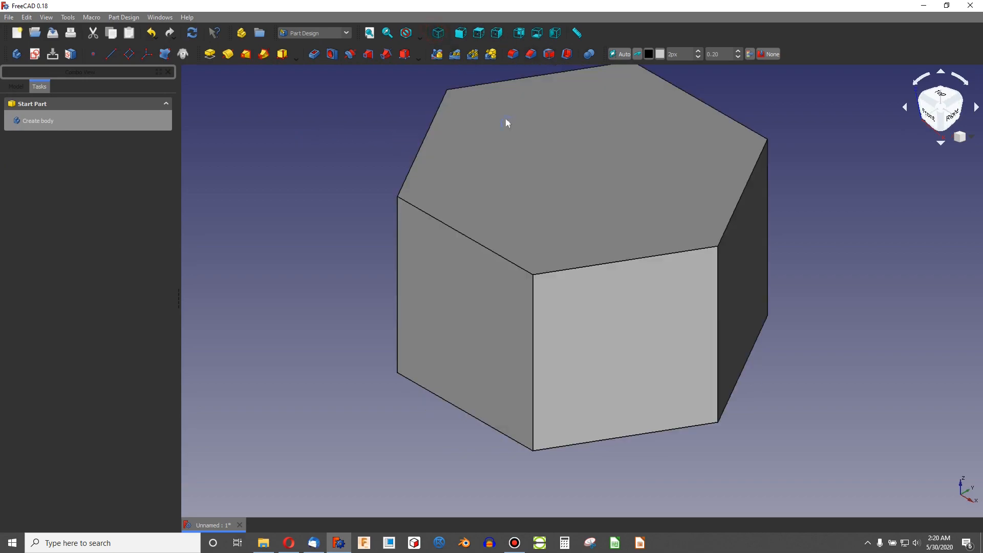
pyautogui.click(568, 183)
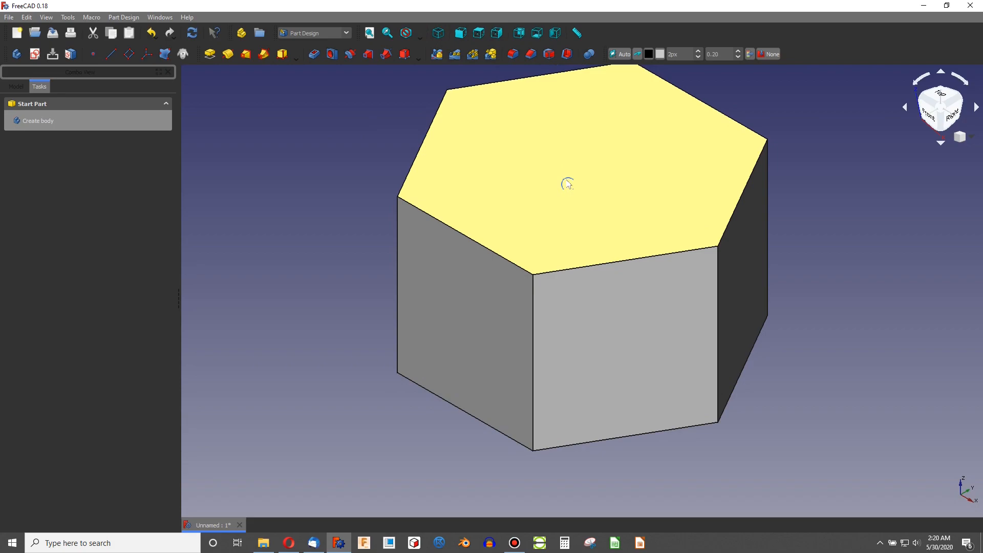
pyautogui.moveTo(678, 109)
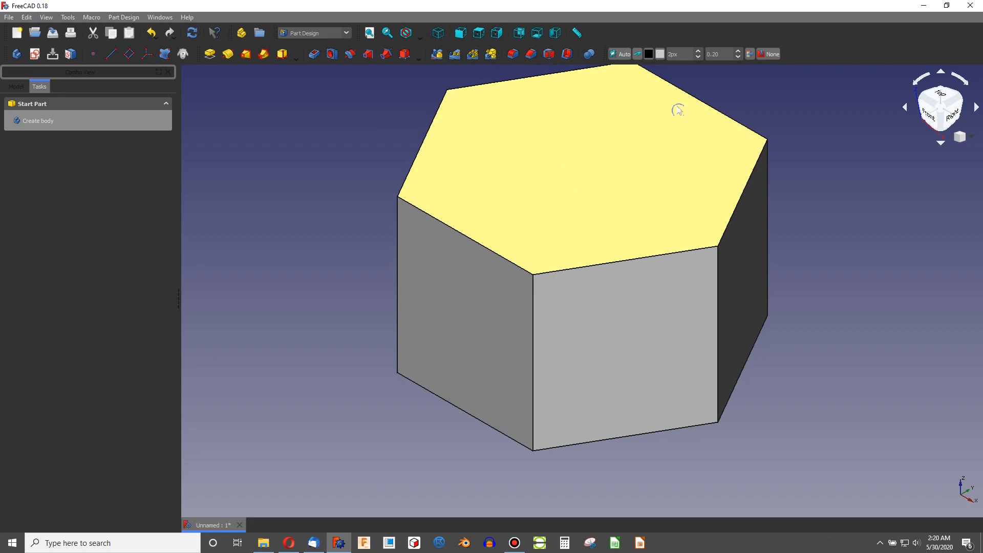
pyautogui.moveTo(563, 107)
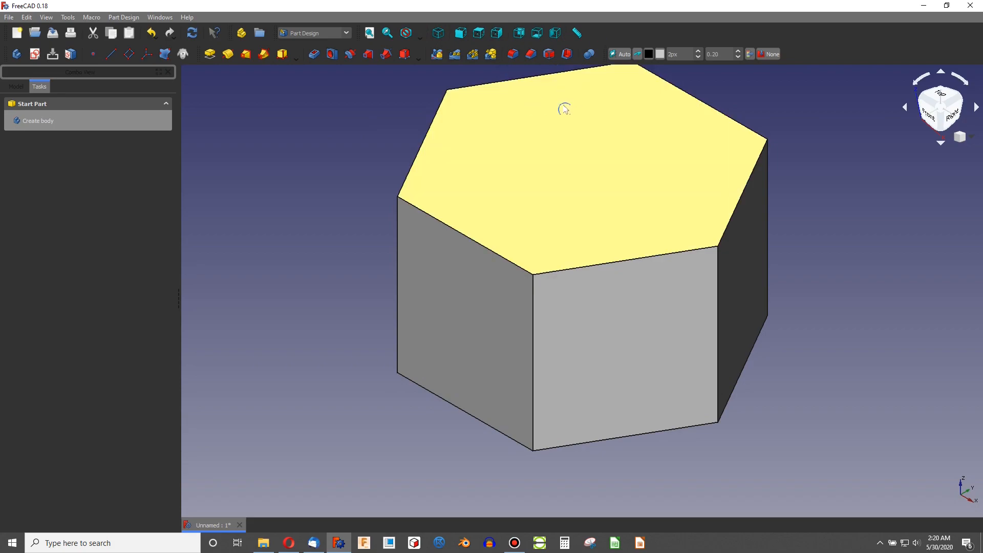
pyautogui.moveTo(558, 196)
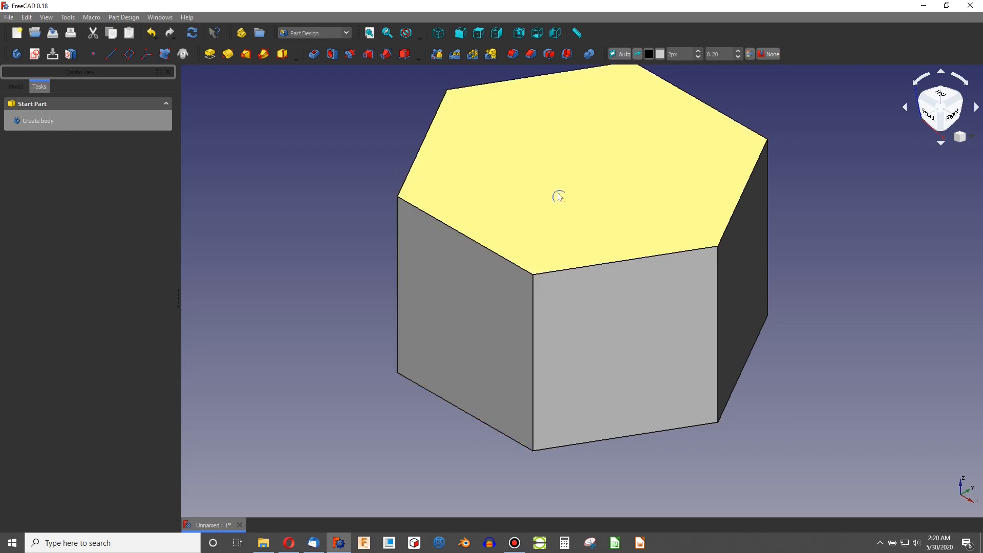
pyautogui.moveTo(550, 213)
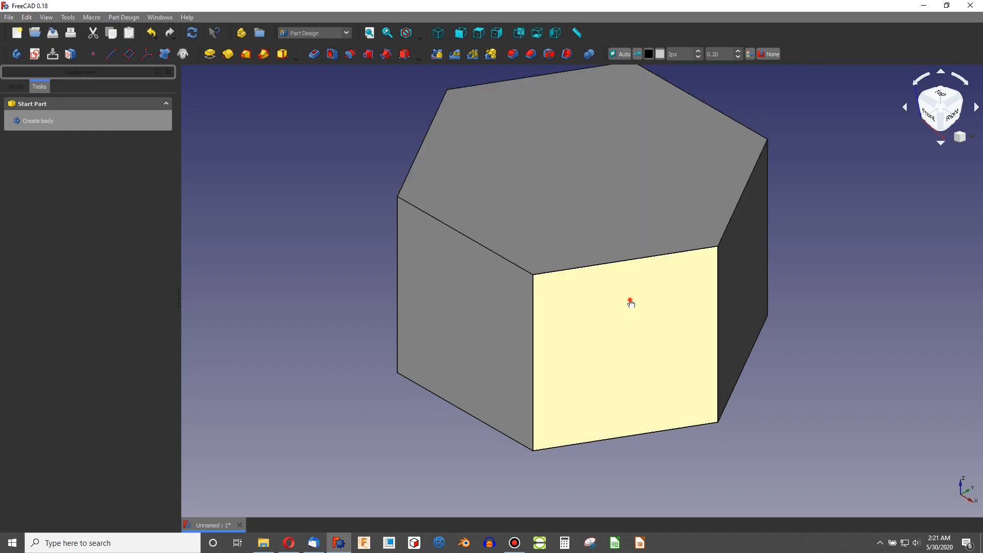
pyautogui.click(630, 303)
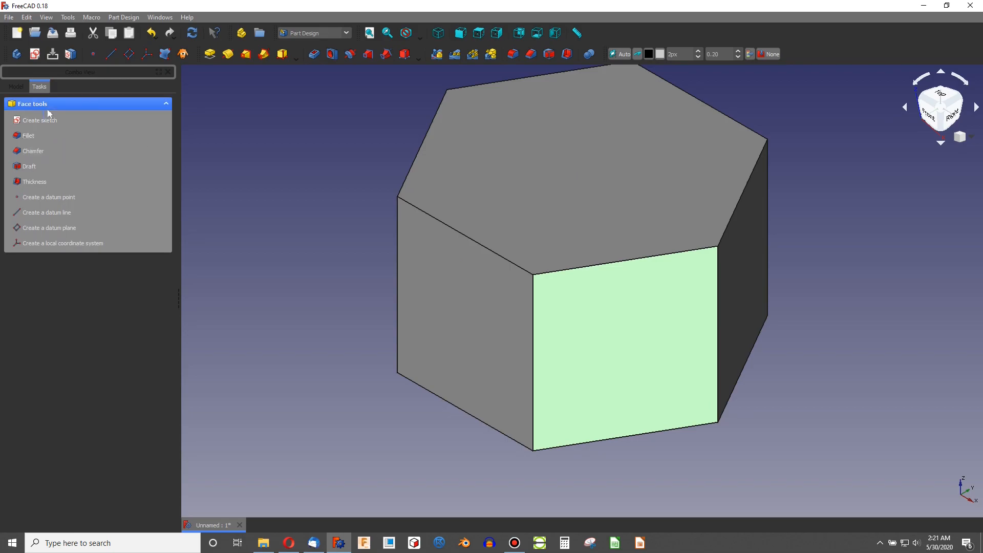
# Sketch a 1-inch line at 30 degrees on the side face and close it
pyautogui.click(40, 120)
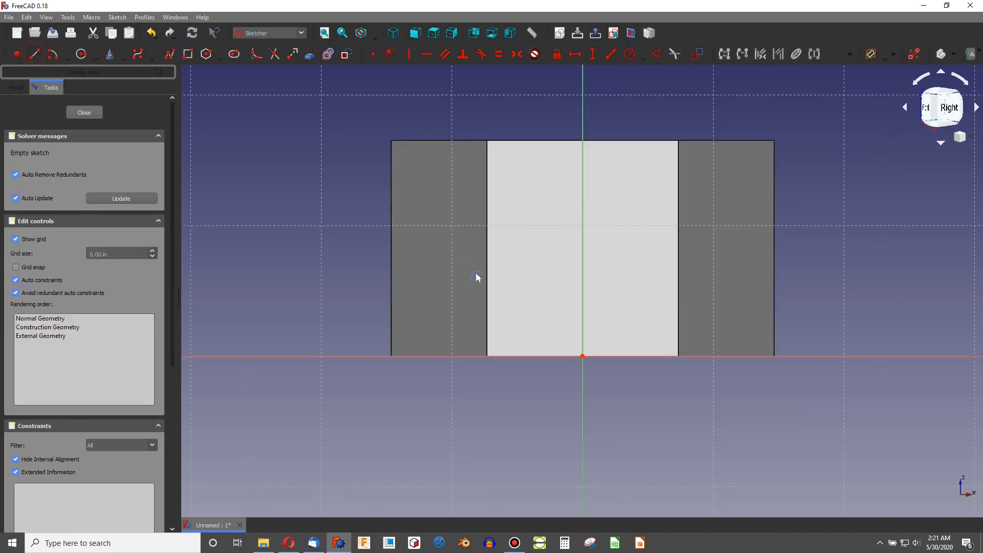
pyautogui.moveTo(580, 358)
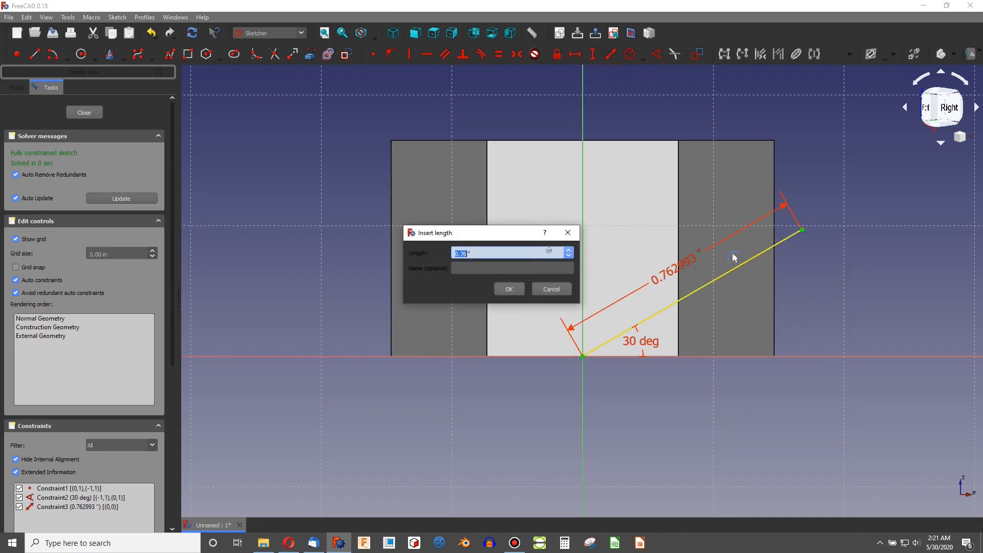
pyautogui.click(508, 289)
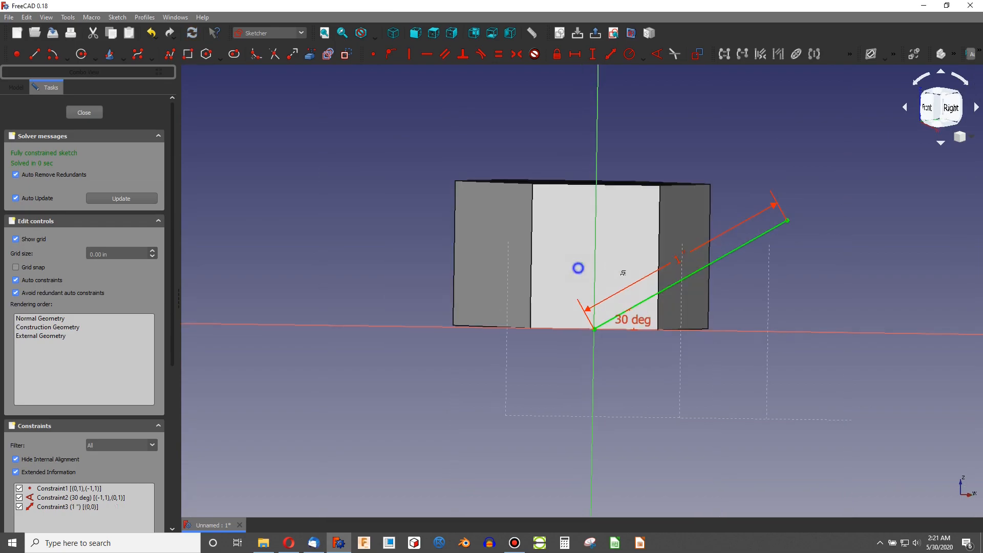
pyautogui.click(83, 113)
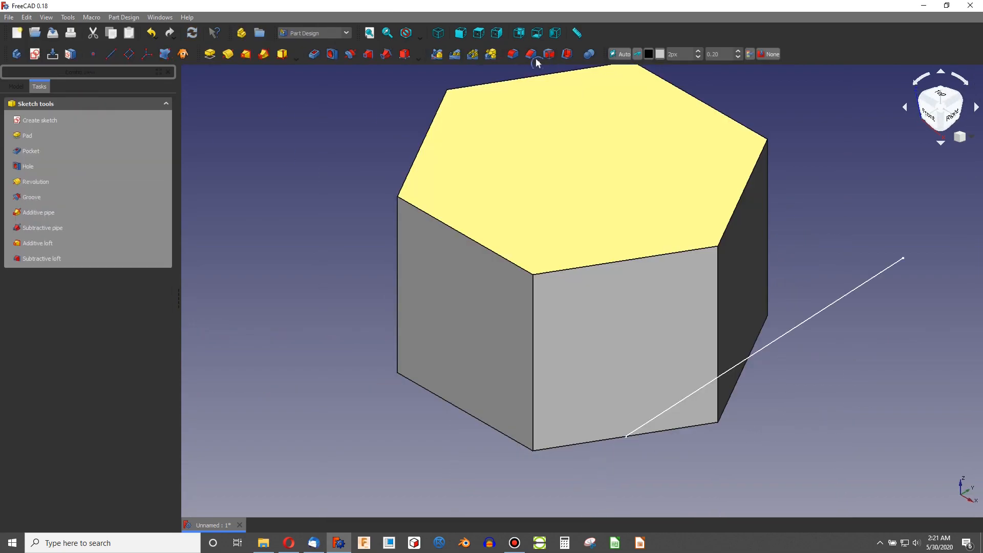
# Switch to the FEM workbench and select the Pad solid in the model tree for meshing
pyautogui.click(325, 148)
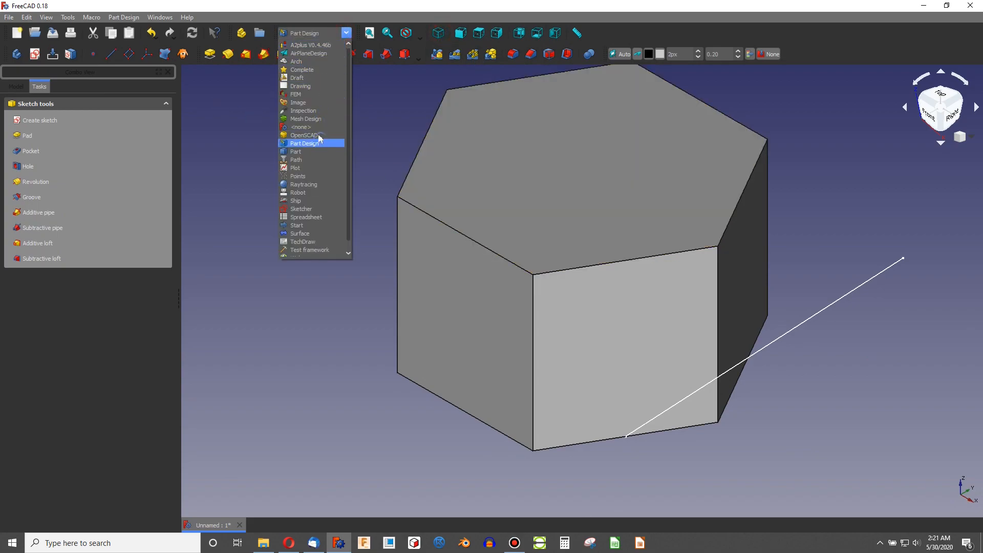
pyautogui.click(295, 94)
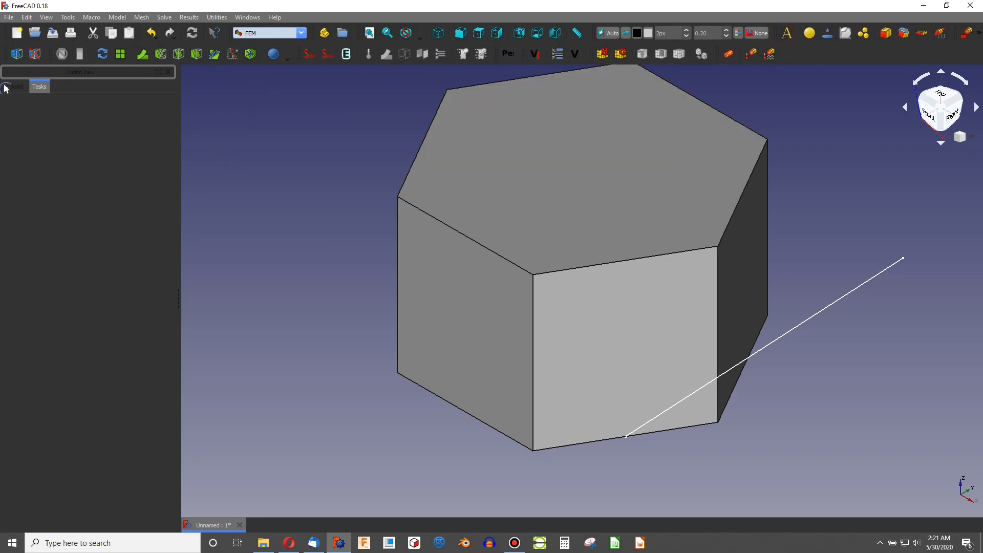
pyautogui.click(15, 86)
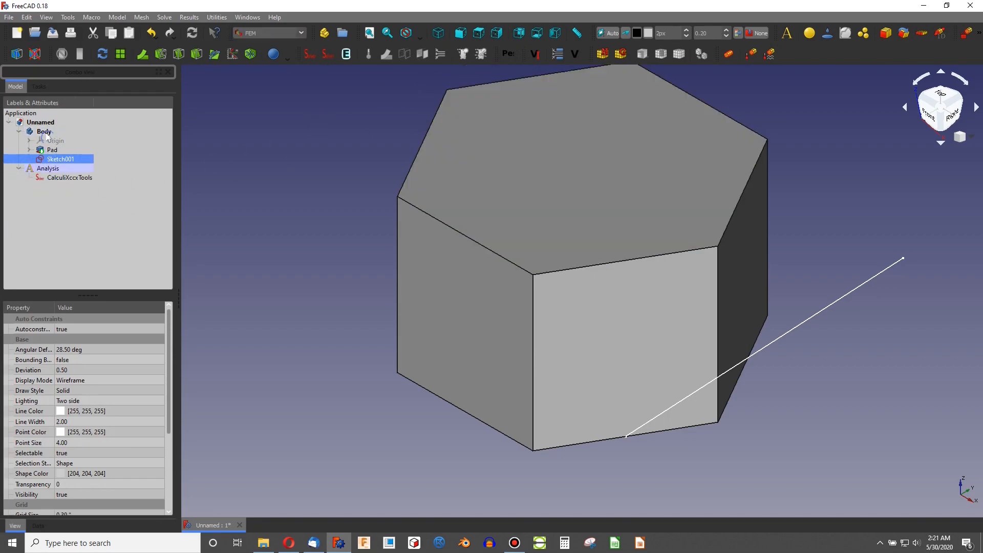
pyautogui.click(620, 53)
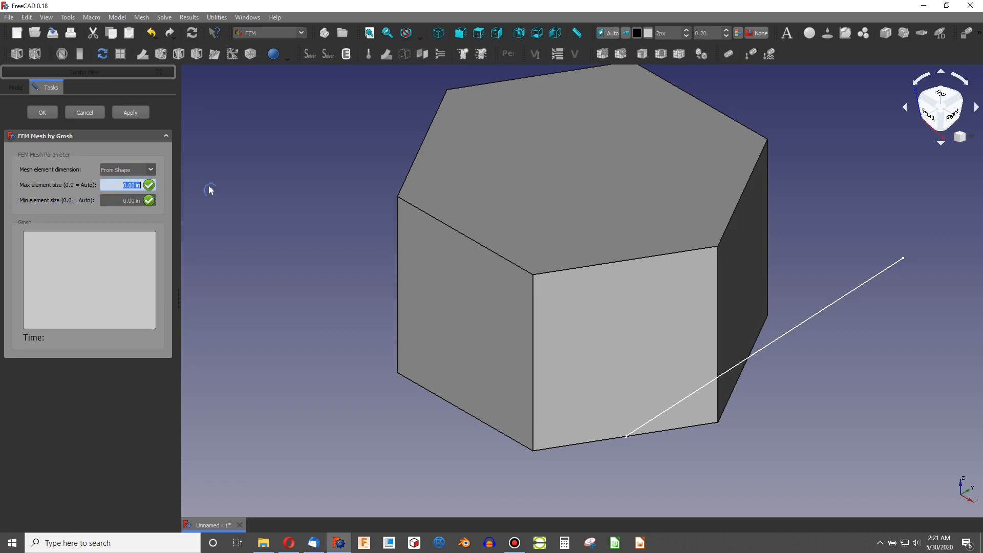
# Generate a Gmsh mesh of the prism with .075 maximum element size
pyautogui.write('.075')
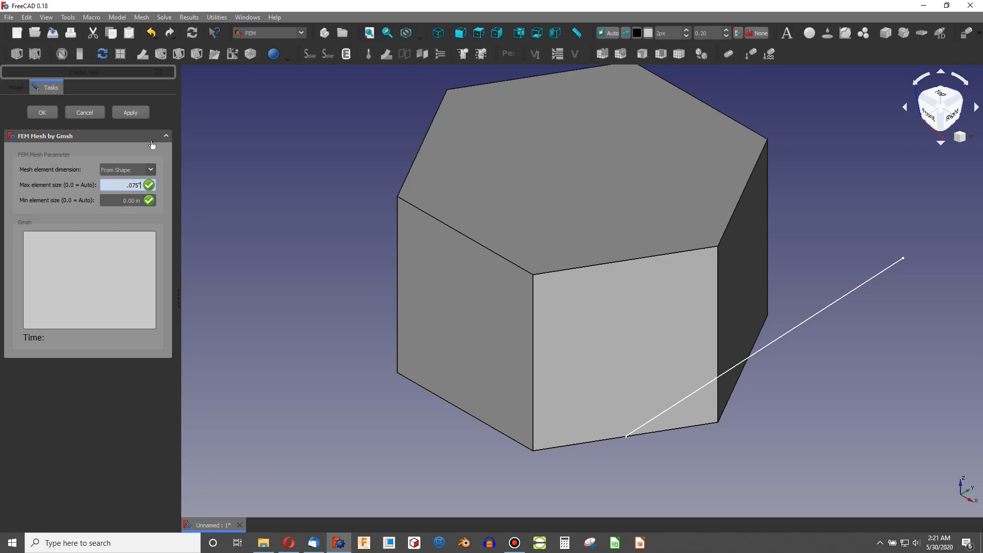
pyautogui.click(130, 112)
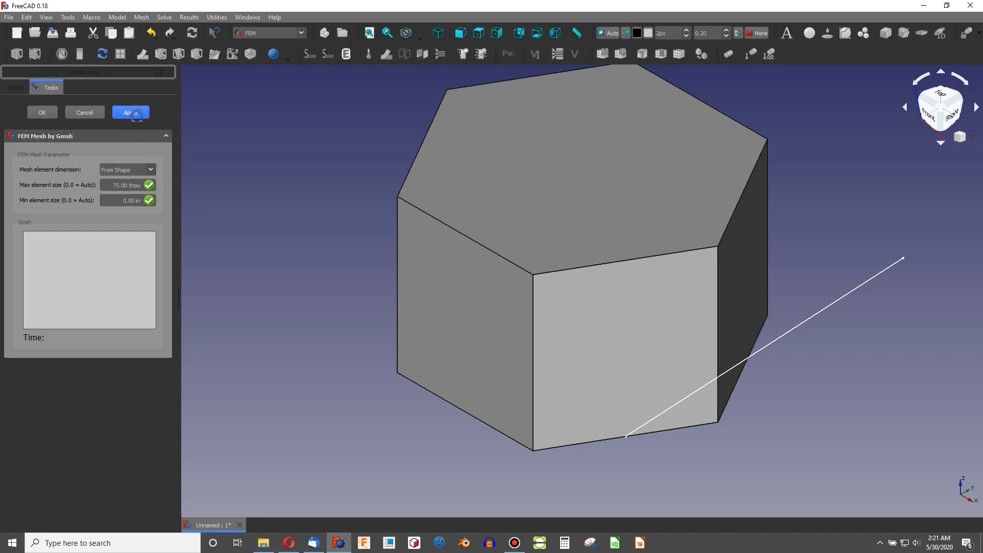
pyautogui.click(130, 112)
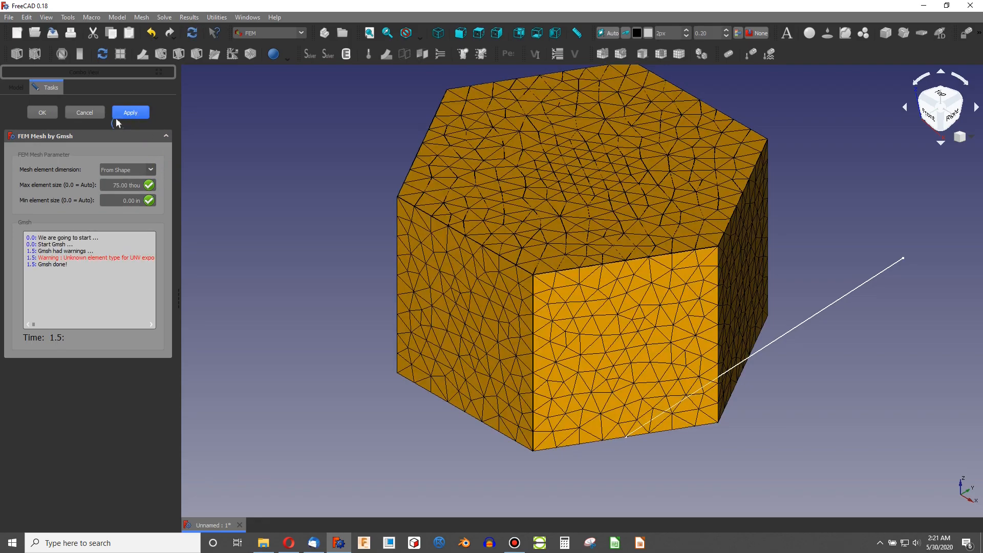
pyautogui.click(41, 113)
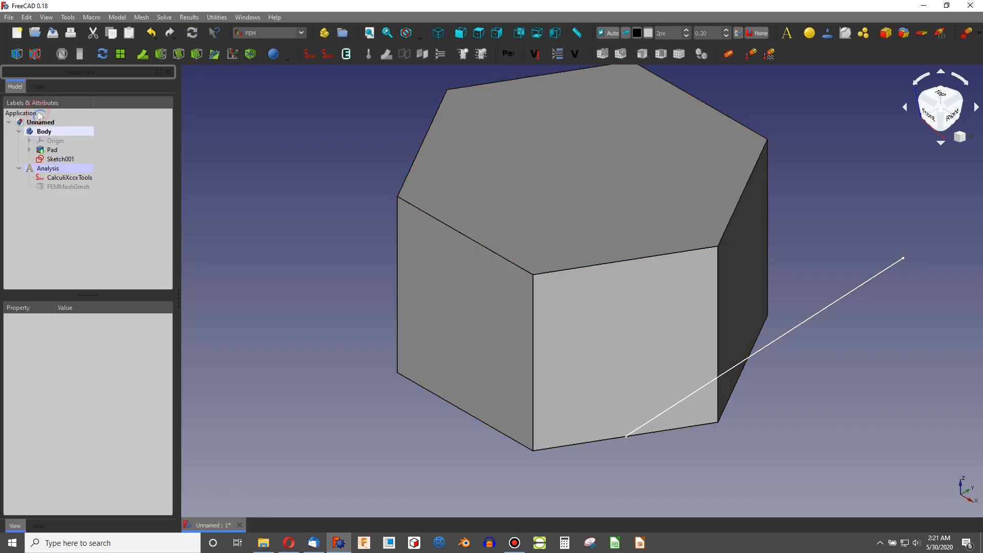
pyautogui.moveTo(253, 155)
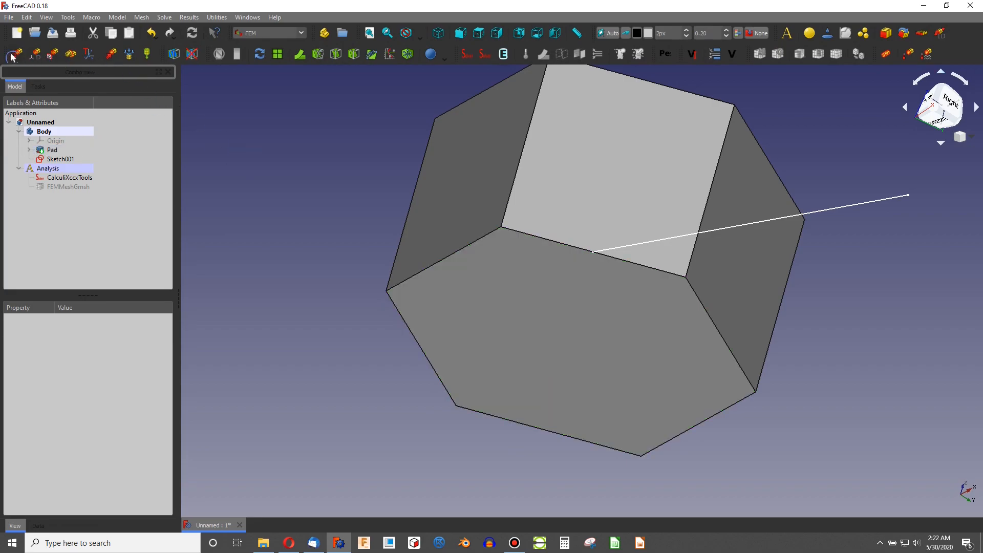
# Add a fixed constraint on the prism's bottom face (Pad:Face7)
pyautogui.click(53, 149)
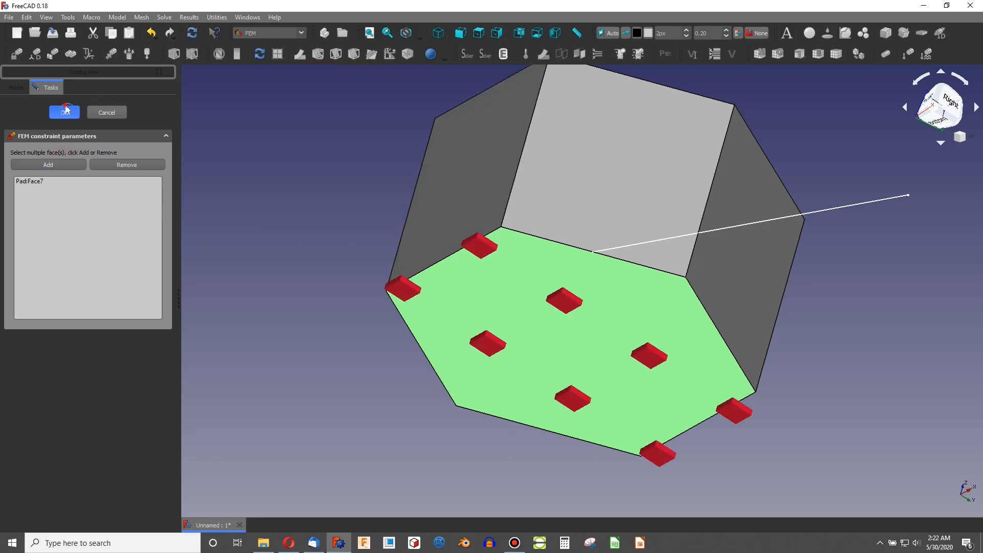
pyautogui.click(64, 112)
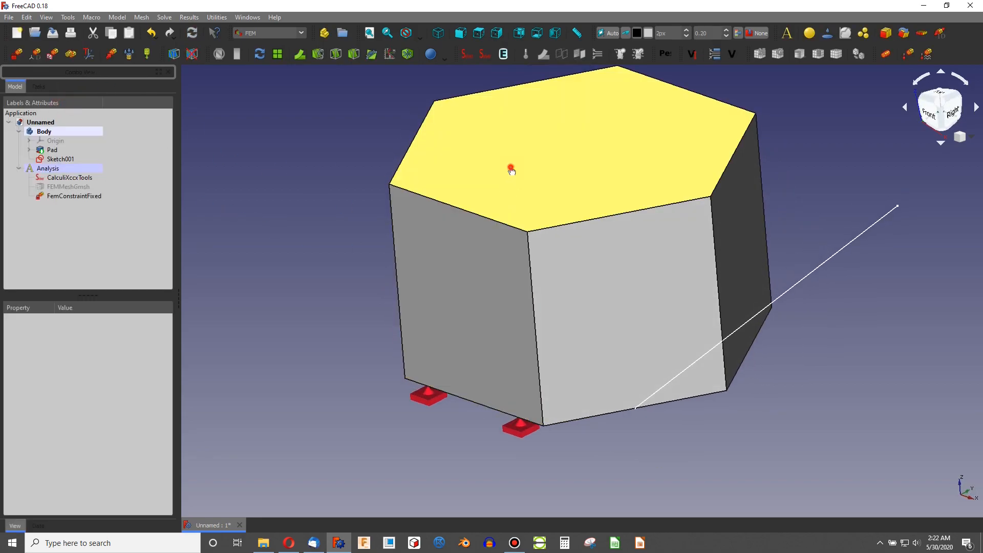
# Apply a 9950 force on the top face directed along Sketch001:Edge1, reversed
pyautogui.click(53, 150)
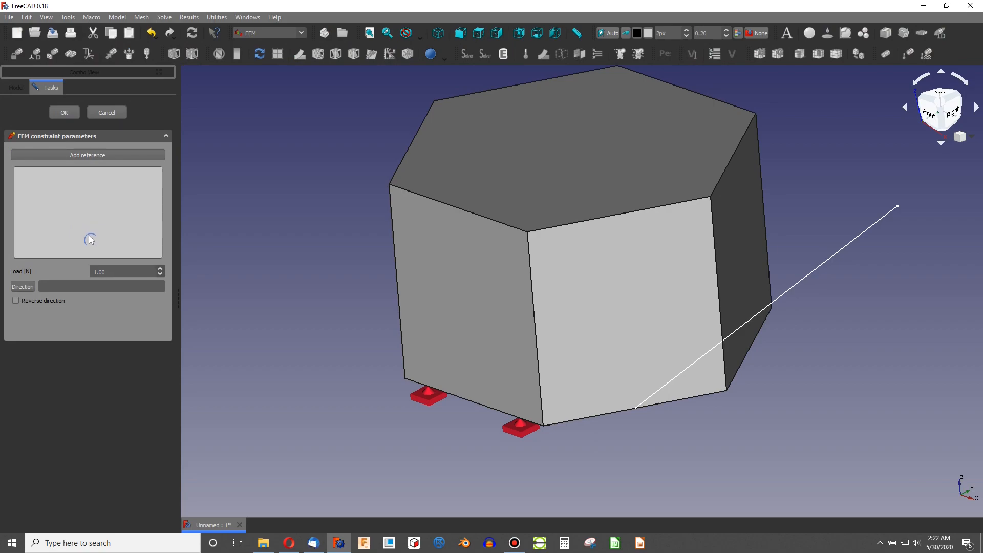
pyautogui.moveTo(115, 284)
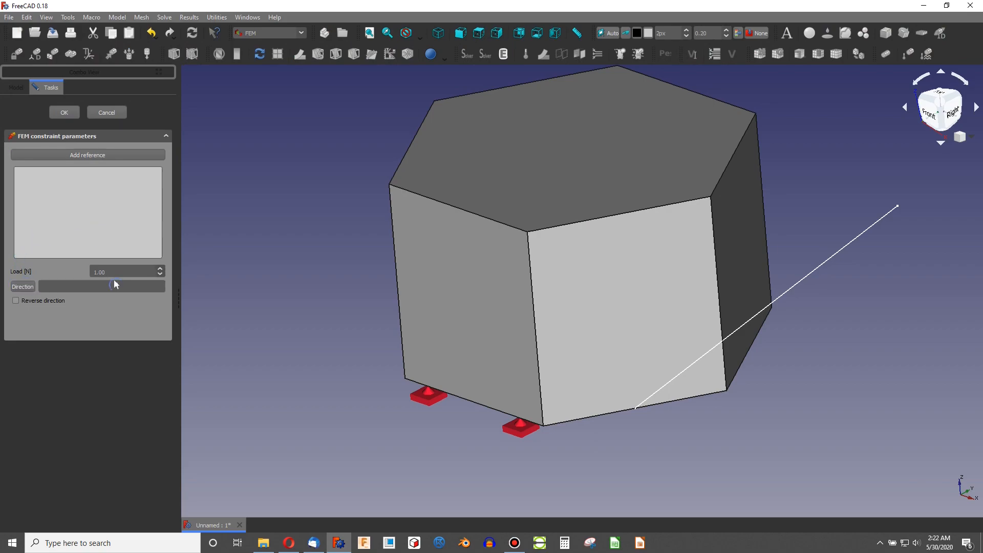
pyautogui.tripleClick(122, 270)
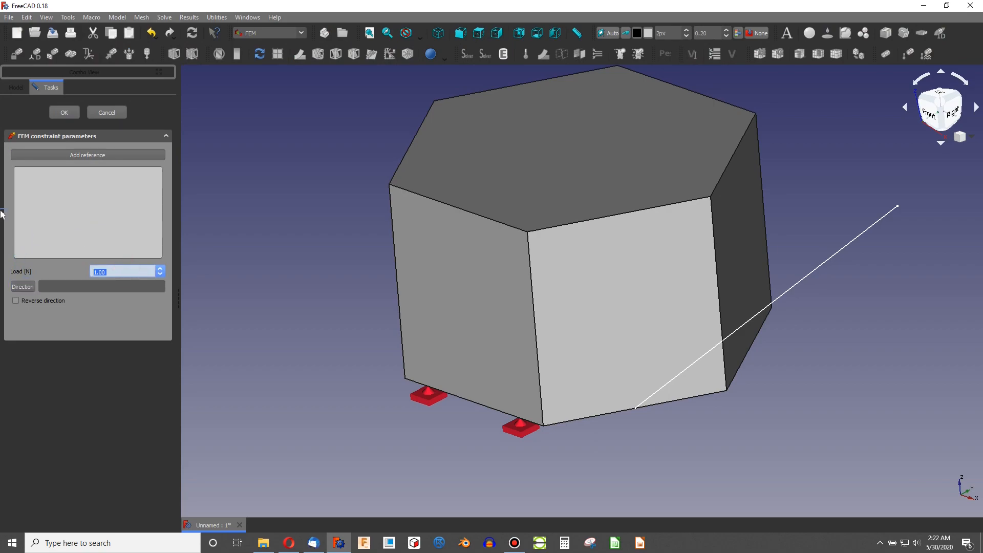
pyautogui.write('9950')
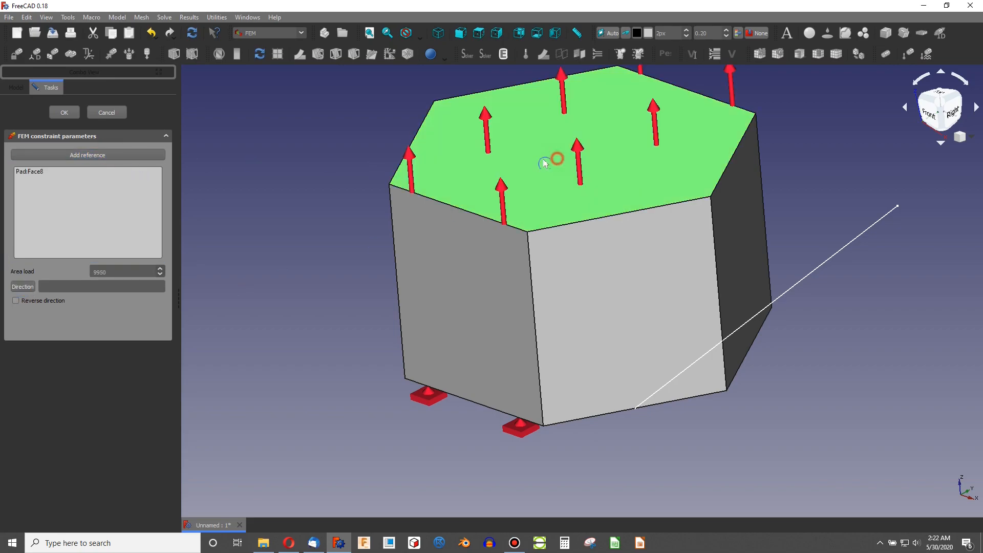
pyautogui.click(16, 300)
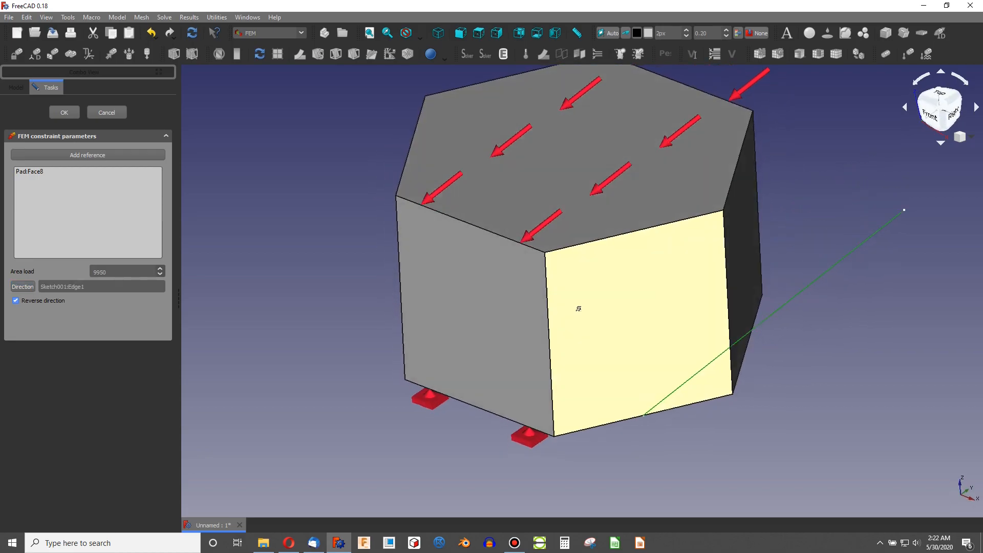
pyautogui.click(64, 113)
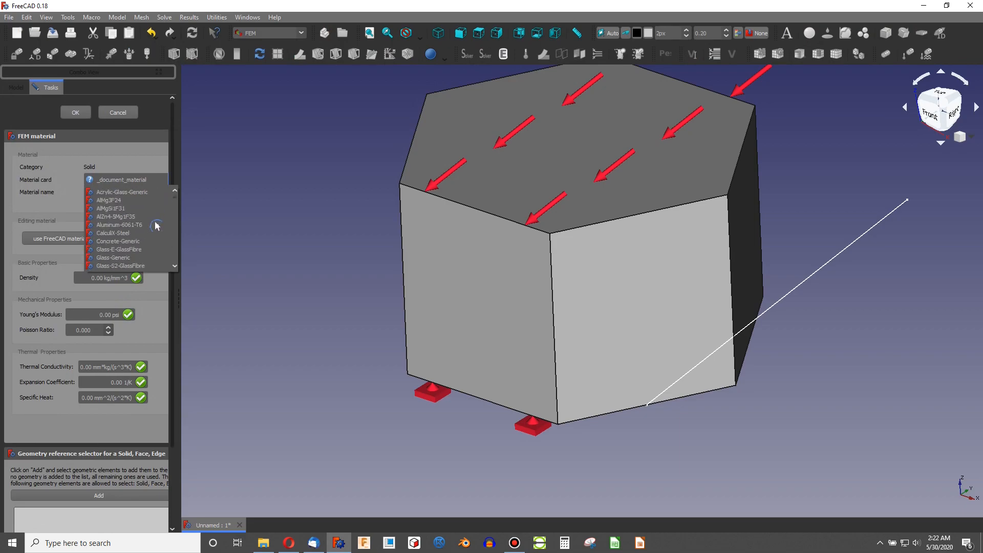
# Assign the CalculiX-Steel material card to the solid
pyautogui.click(114, 241)
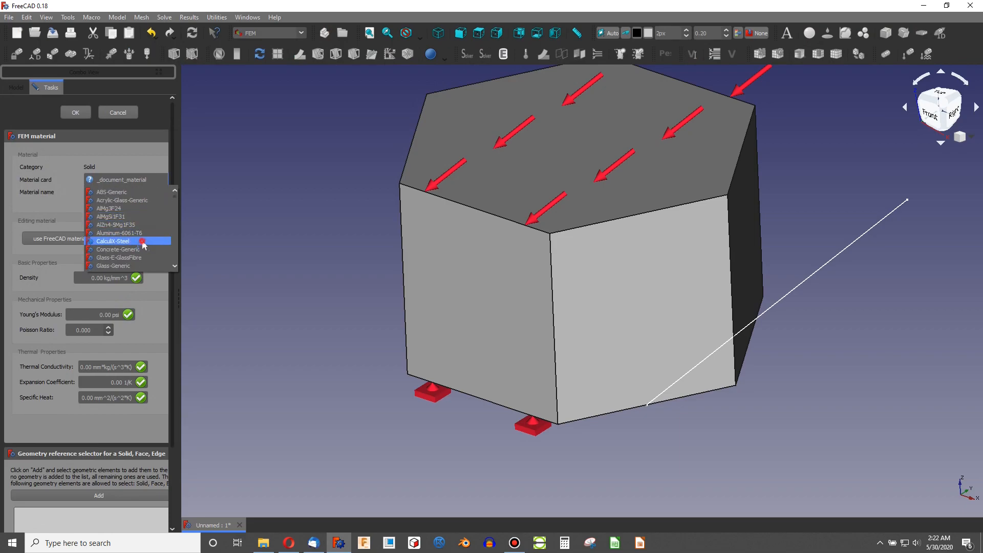
pyautogui.click(114, 241)
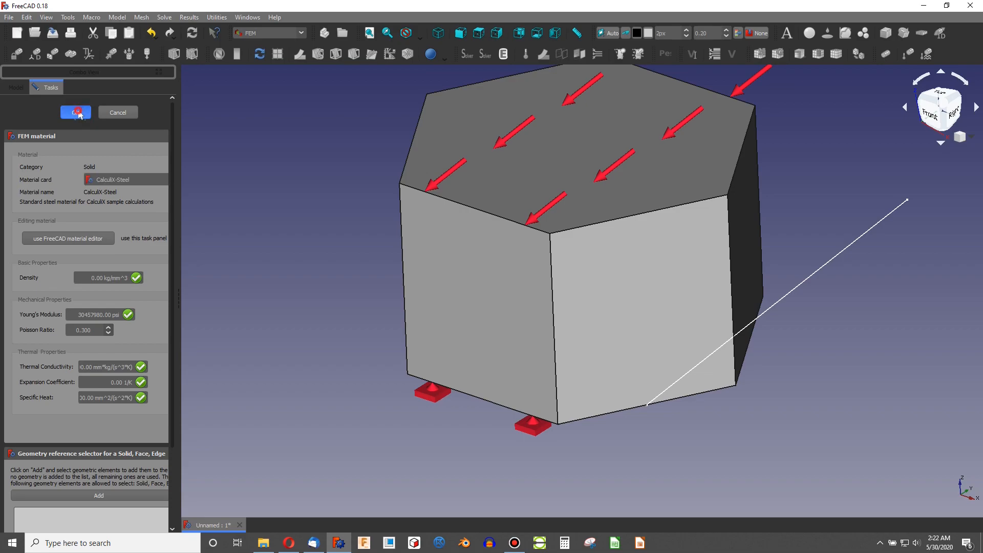
pyautogui.click(75, 112)
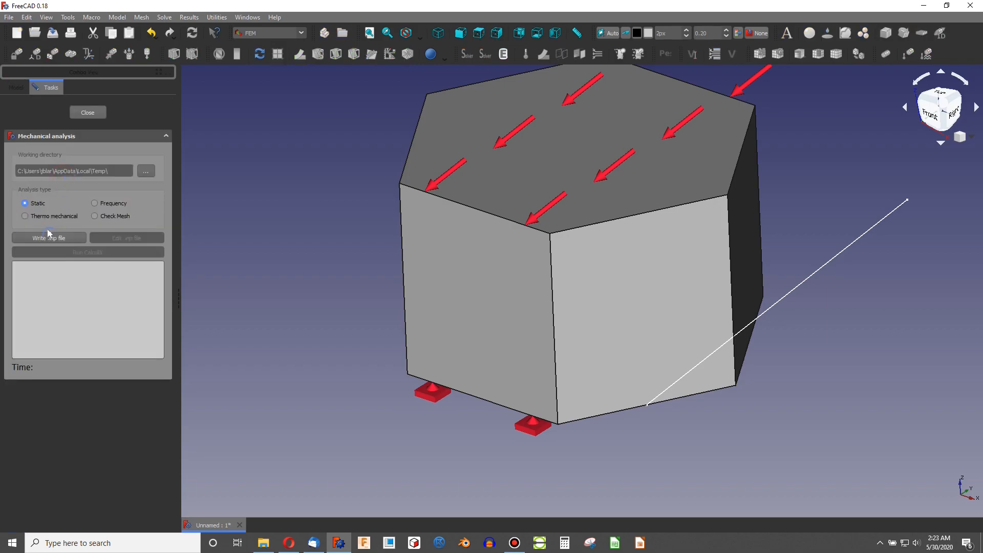
# Write the .inp file for the Static analysis and run the CalculiX solve
pyautogui.click(49, 238)
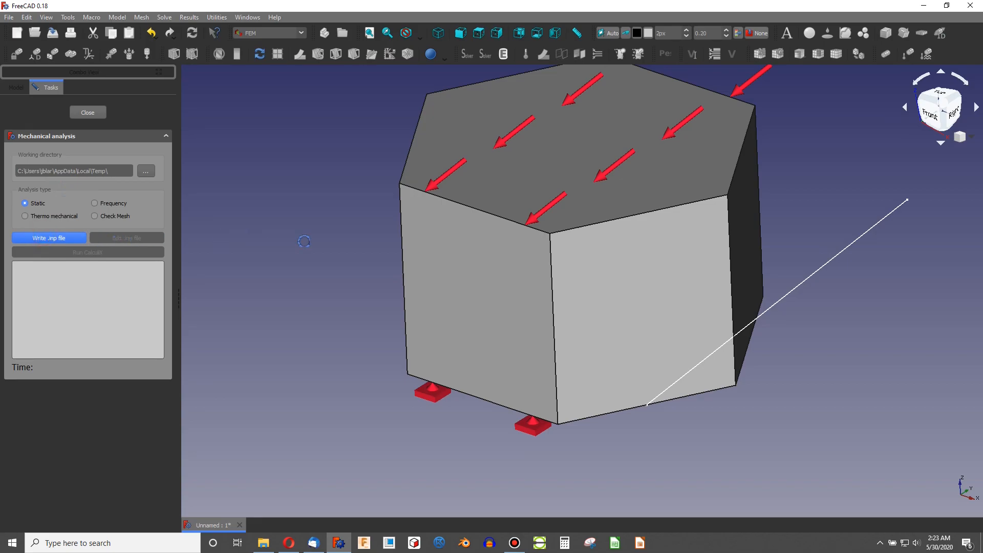
pyautogui.click(48, 238)
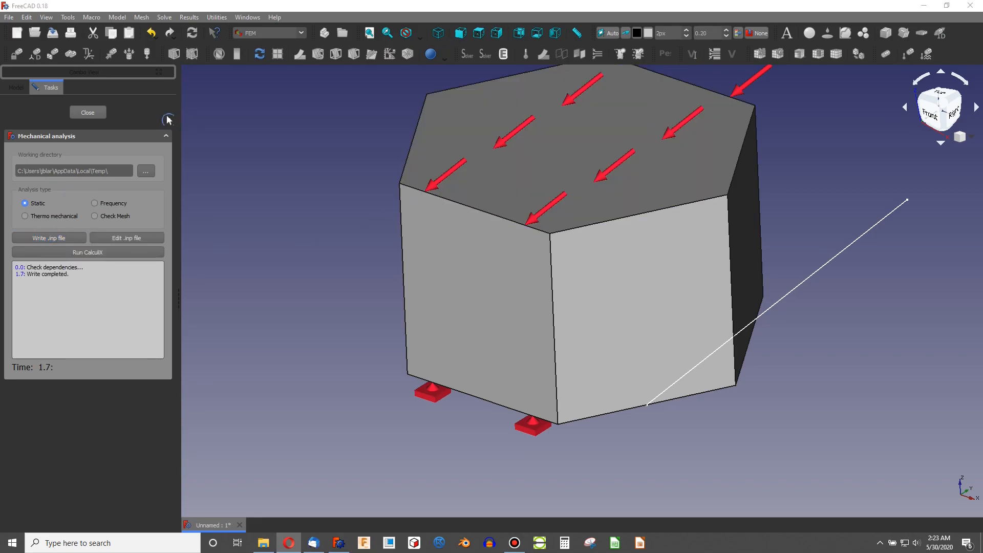
pyautogui.click(87, 252)
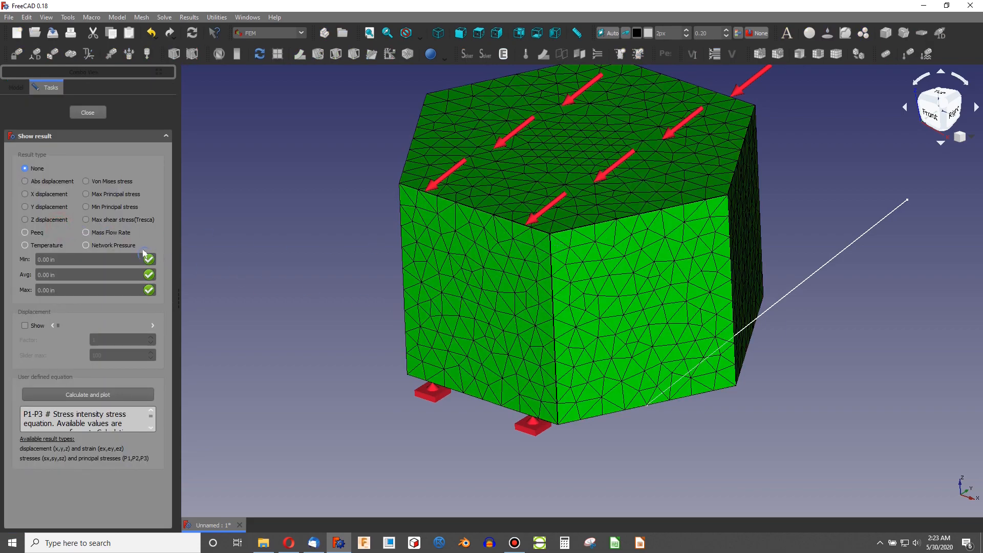
# Show the deformed shape and colour the mesh by Abs displacement (max 0.32 thou)
pyautogui.click(25, 325)
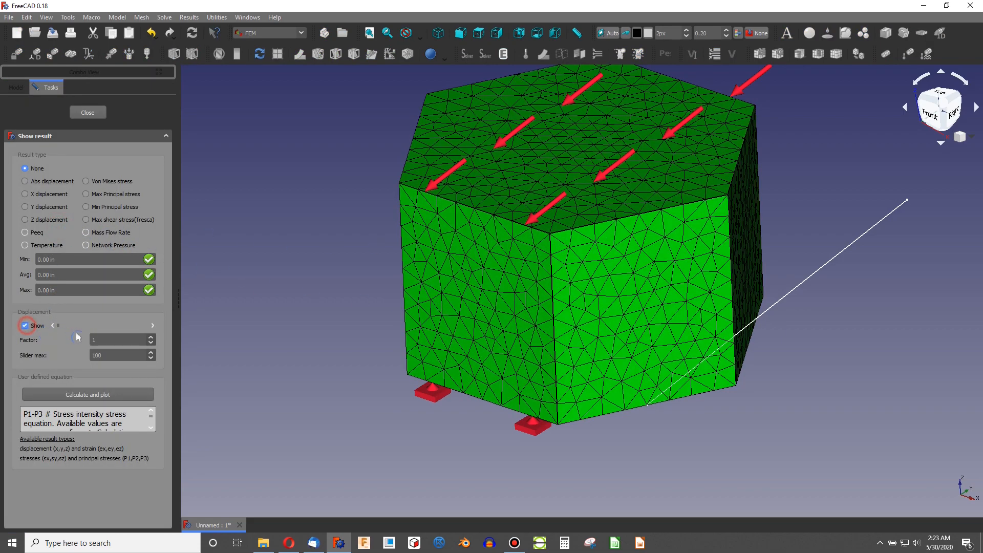
pyautogui.write('99000')
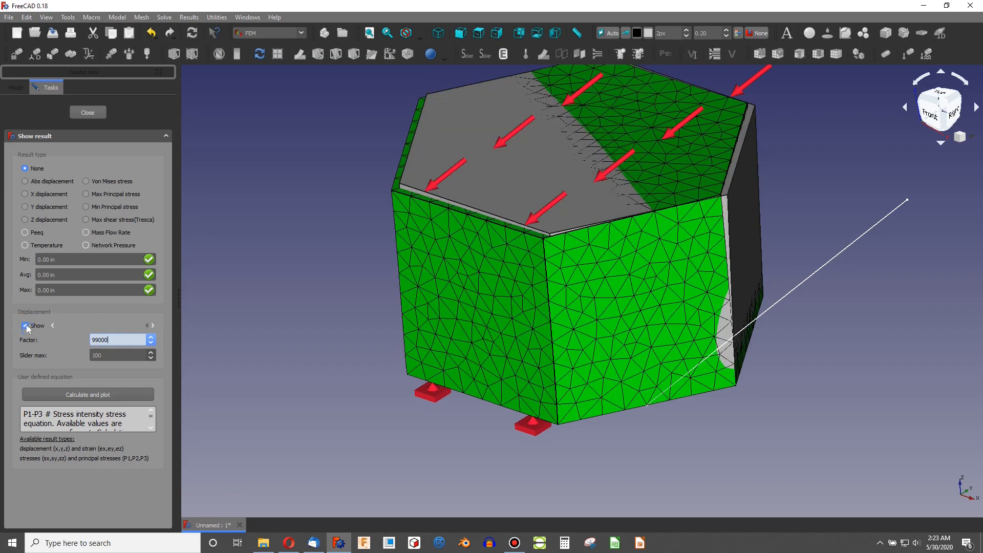
pyautogui.moveTo(275, 272)
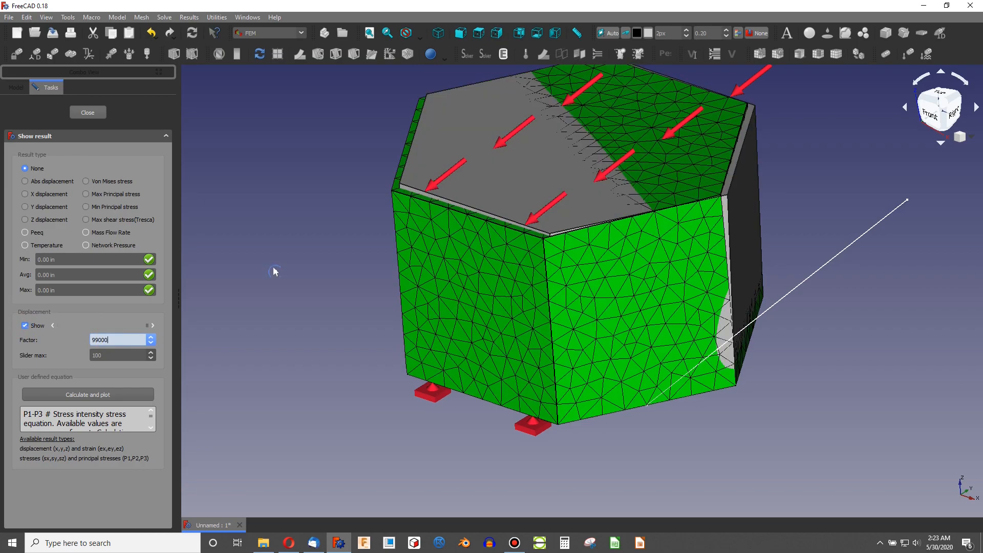
pyautogui.click(25, 182)
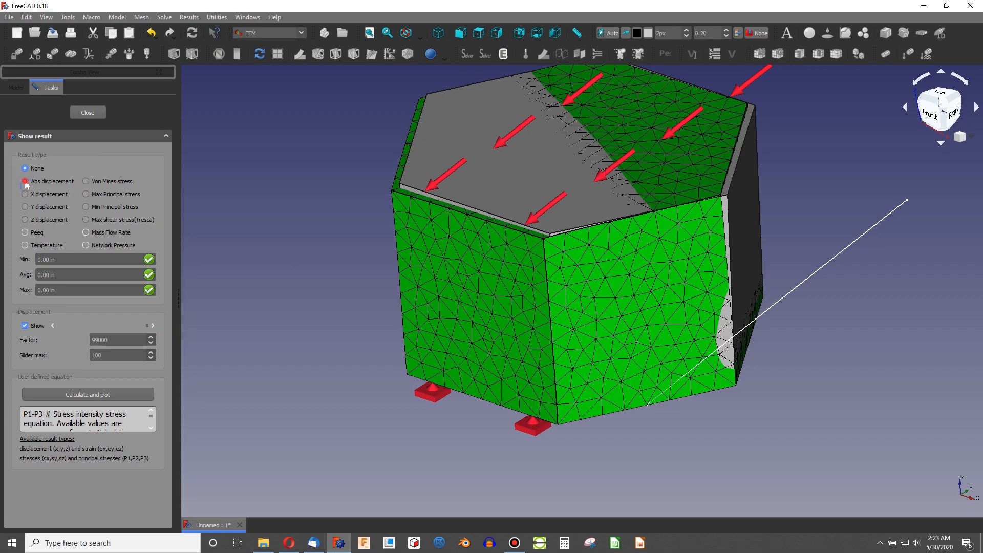
pyautogui.click(24, 182)
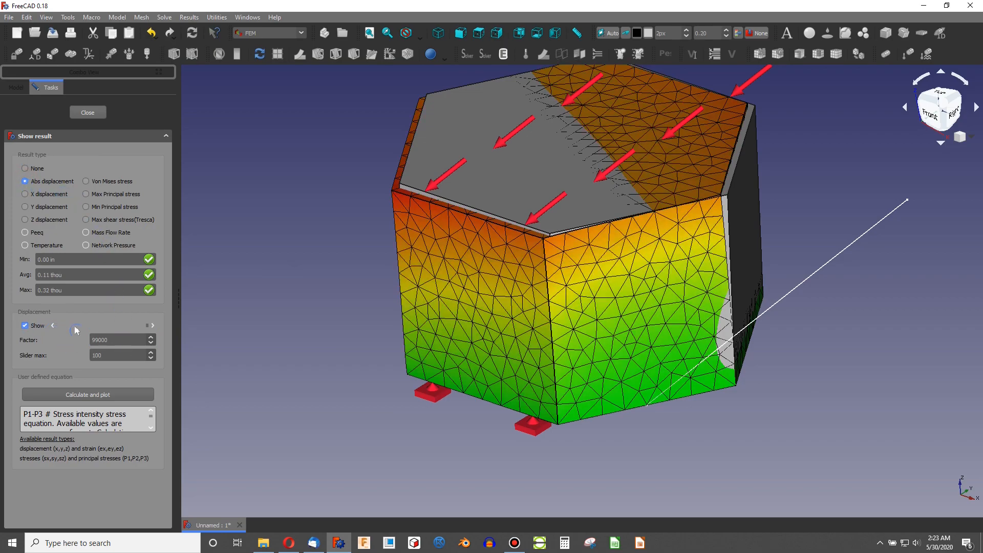
# Set the slider max to 1000 and exaggerate the deformation by a factor of 1000
pyautogui.click(53, 325)
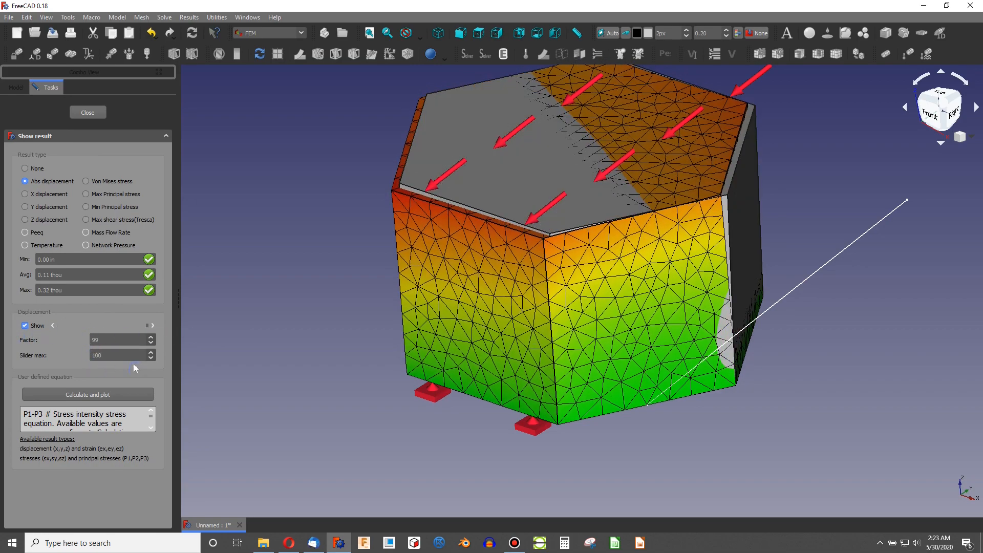
pyautogui.write('10000')
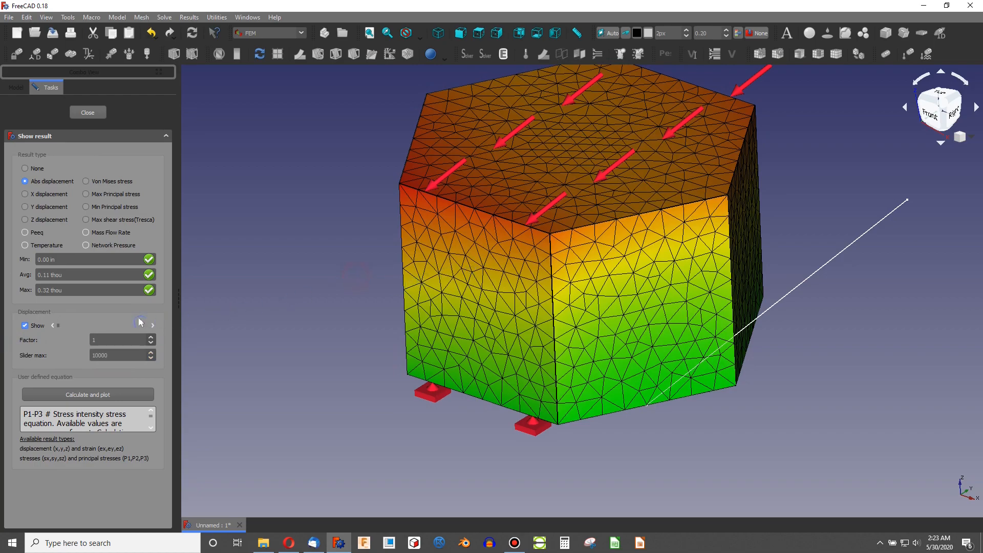
pyautogui.click(152, 326)
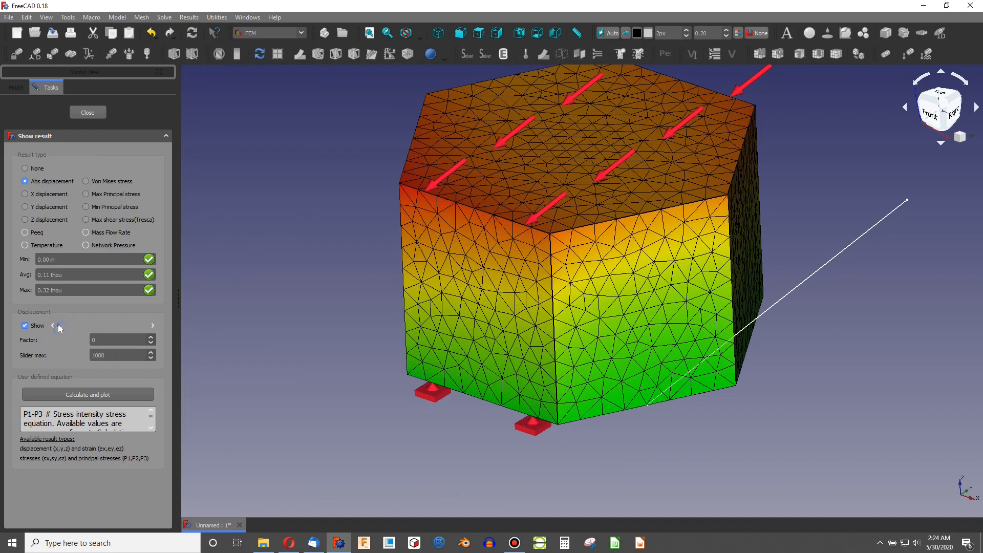
pyautogui.moveTo(63, 326); pyautogui.dragTo(107, 326)
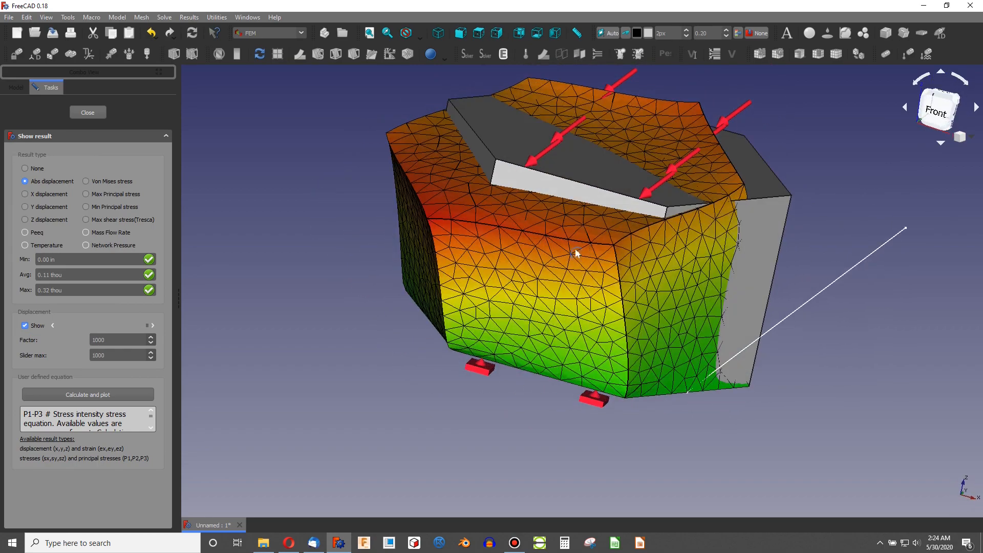
# Colour the deformed mesh by von Mises stress (826.14 psi to 21.32 ksi) and orbit for another view
pyautogui.click(86, 181)
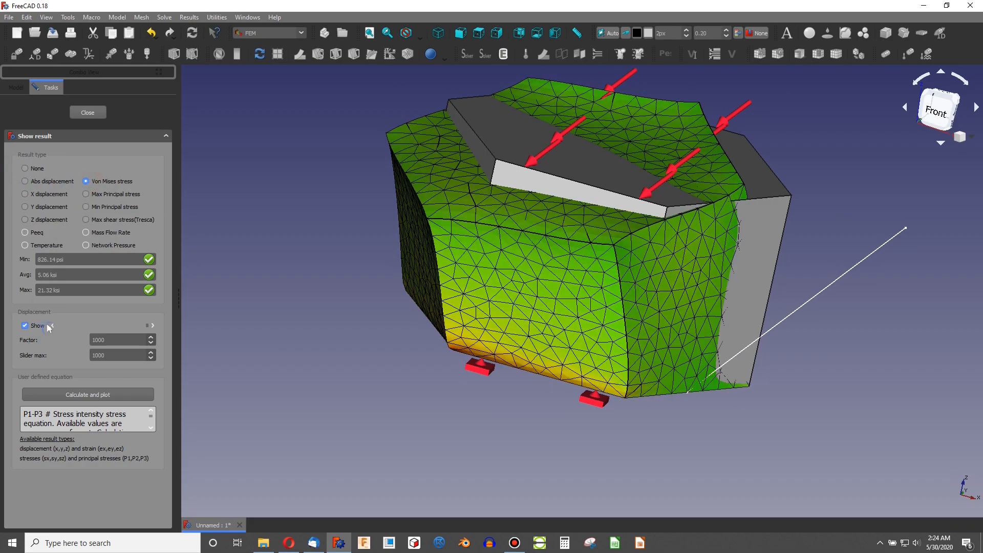
pyautogui.moveTo(145, 326); pyautogui.dragTo(91, 326)
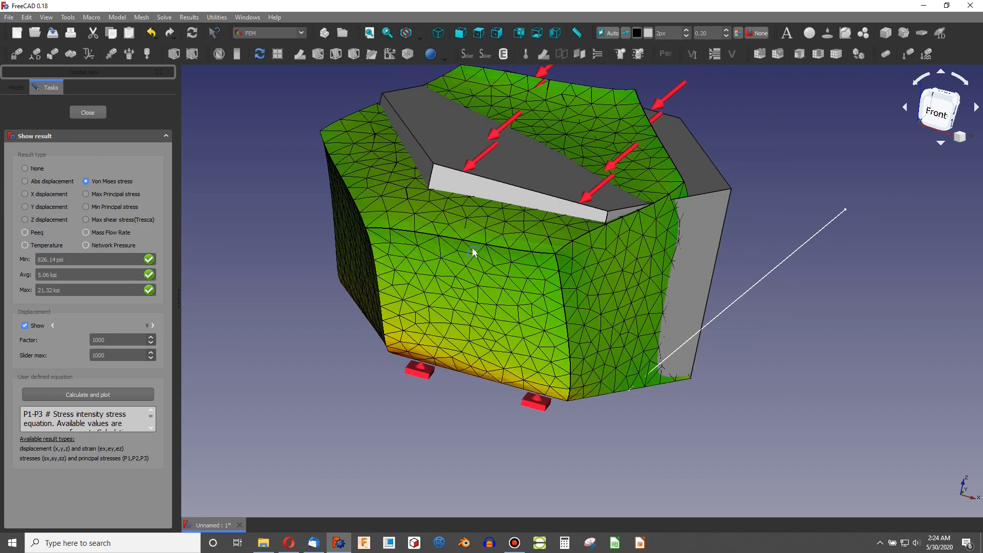
pyautogui.moveTo(618, 124)
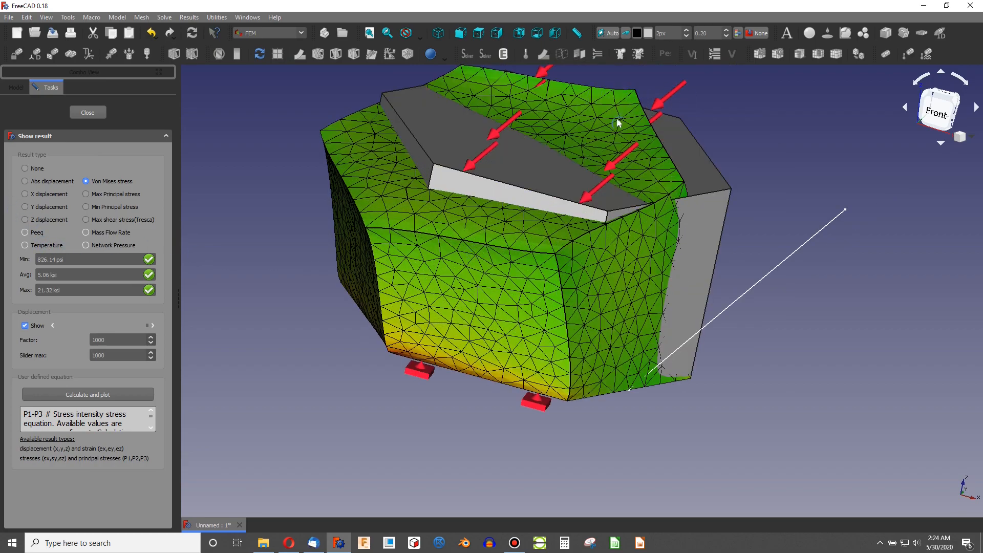
pyautogui.moveTo(576, 120)
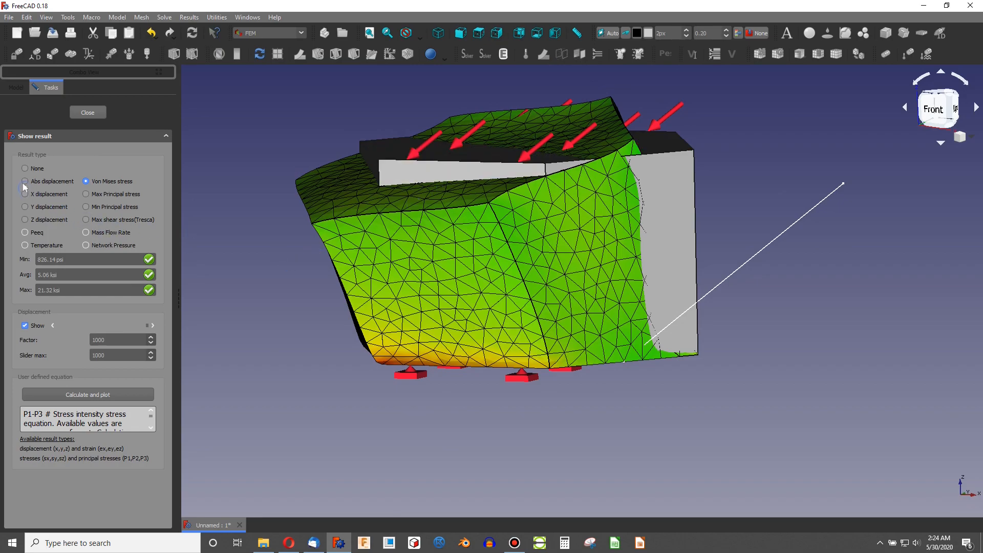
# Switch the result colours back to Abs displacement, peaking at 0.32 thou
pyautogui.click(25, 182)
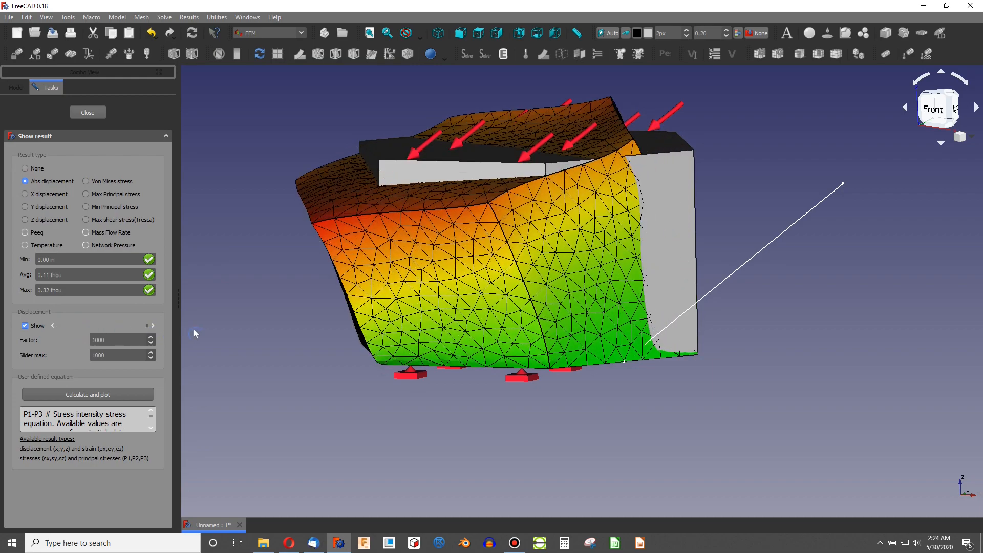
pyautogui.moveTo(219, 339)
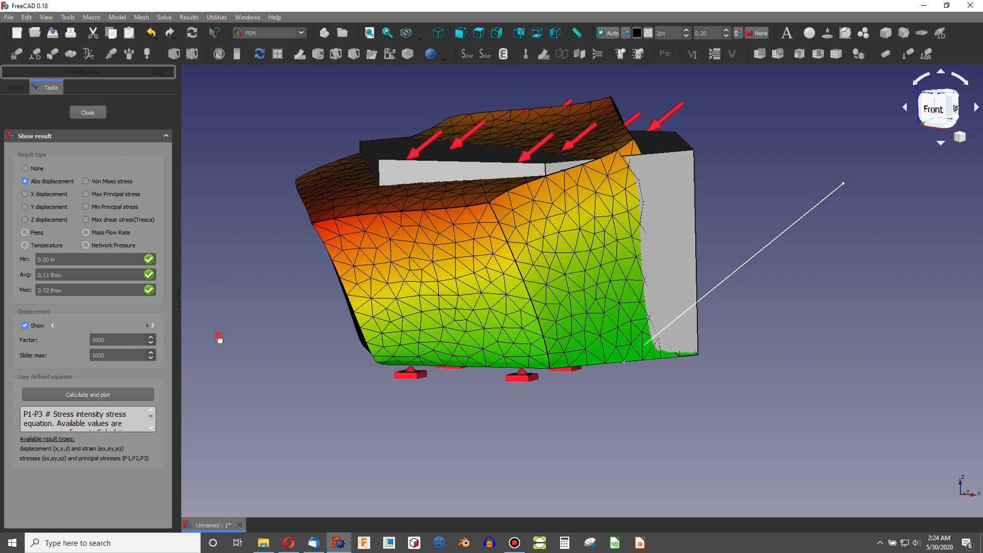